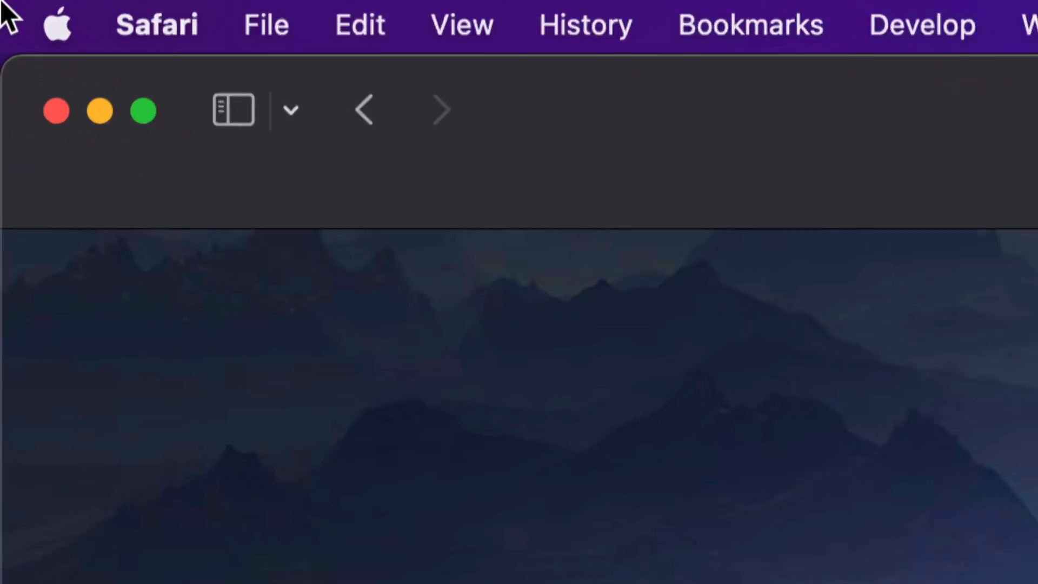
# Open the Apple menu, which lists System Preferences with one update.
pyautogui.click(156, 24)
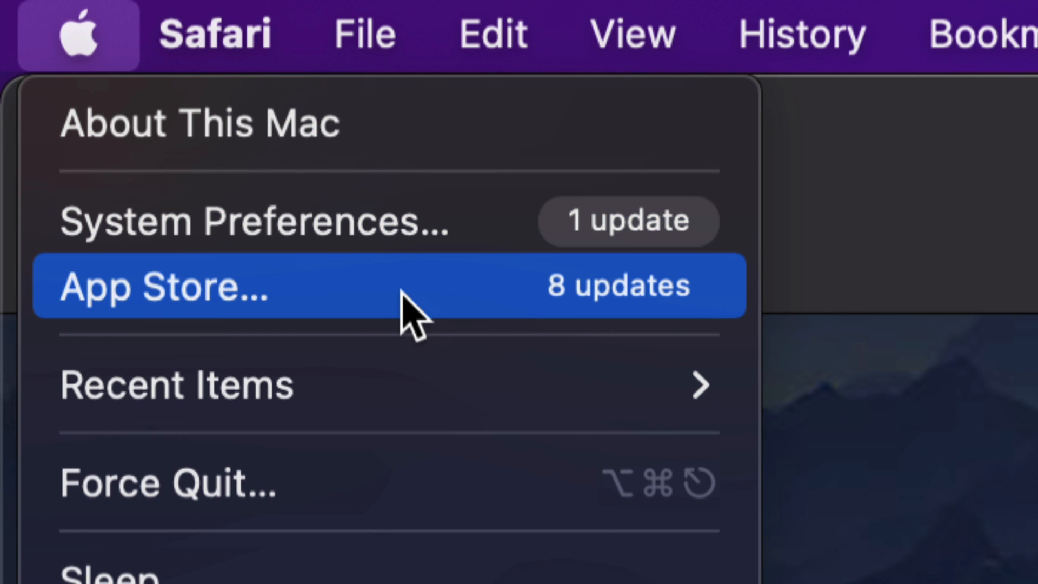
pyautogui.moveTo(178, 311)
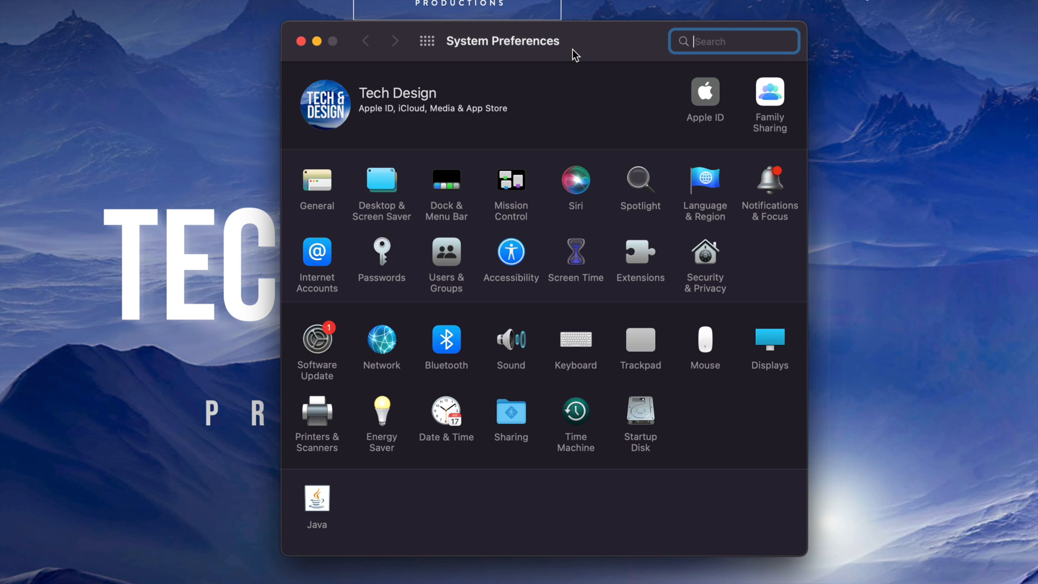
pyautogui.moveTo(318, 345)
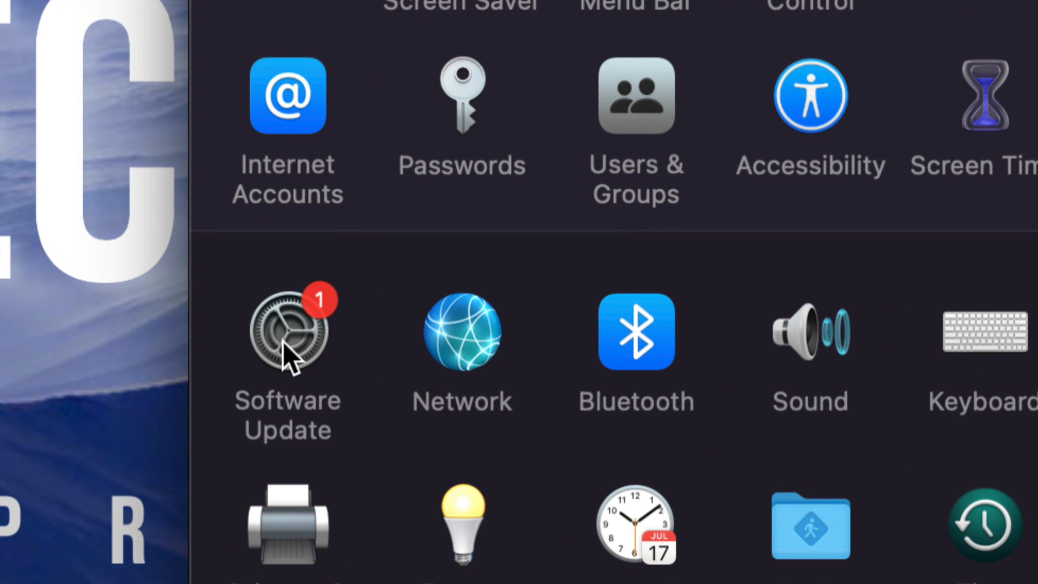
# View the macOS Monterey 12.3 update details in Software Update (4.38 GB, restart required).
pyautogui.click(287, 331)
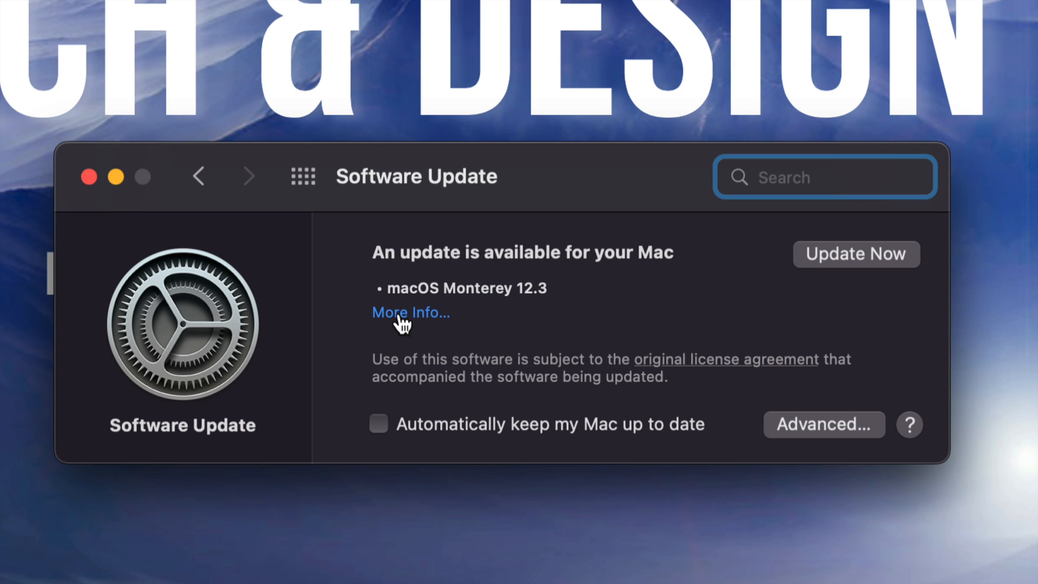
pyautogui.click(410, 312)
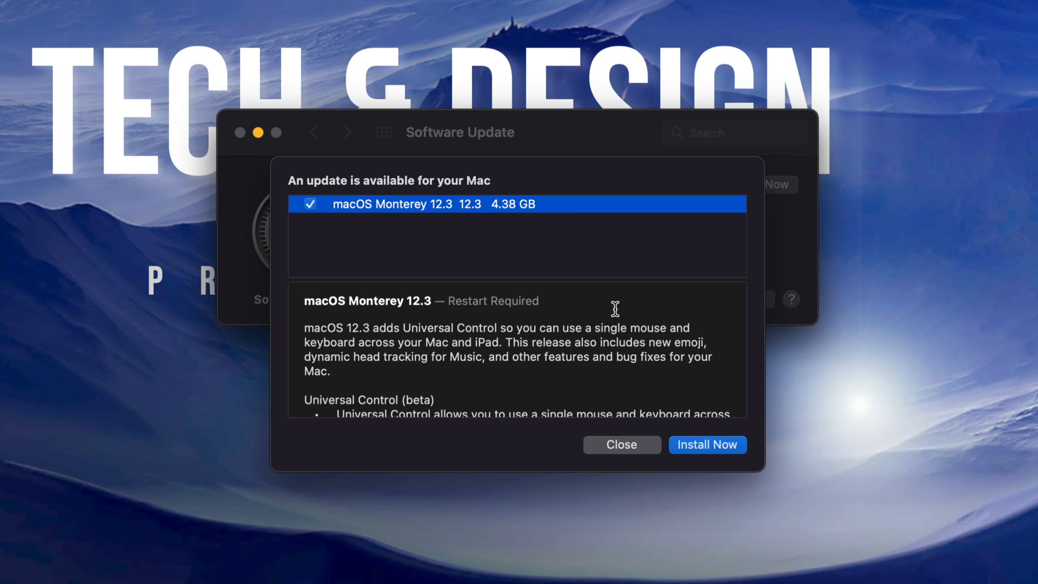
pyautogui.moveTo(577, 328)
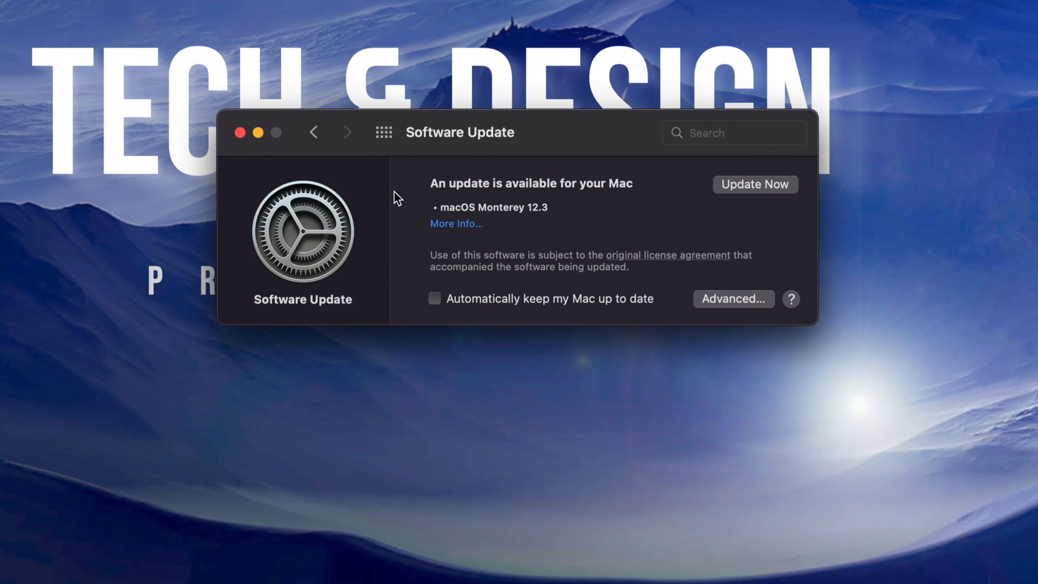
pyautogui.click(313, 132)
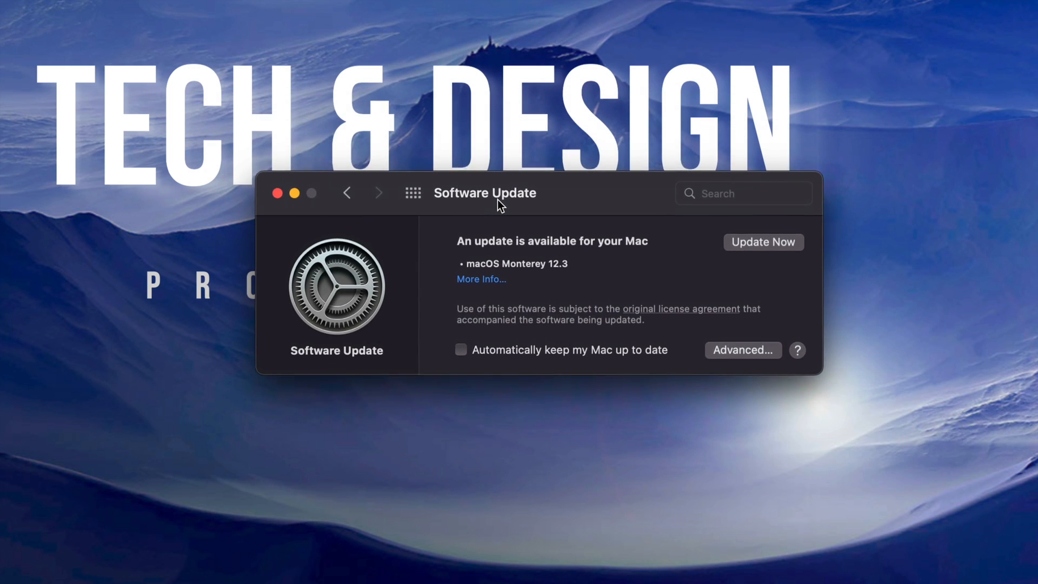
pyautogui.moveTo(484, 193); pyautogui.dragTo(440, 204)
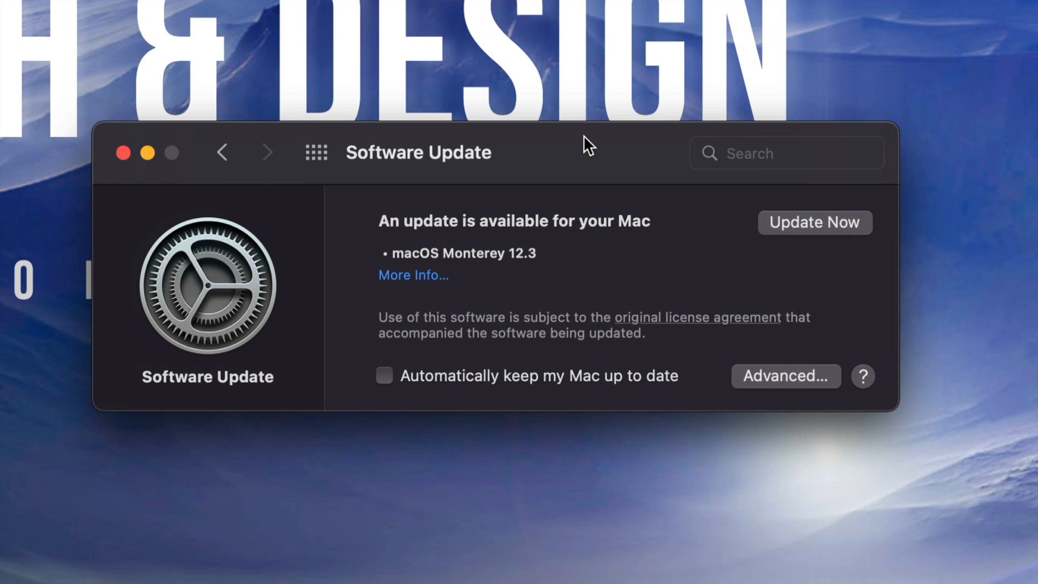
pyautogui.moveTo(831, 237)
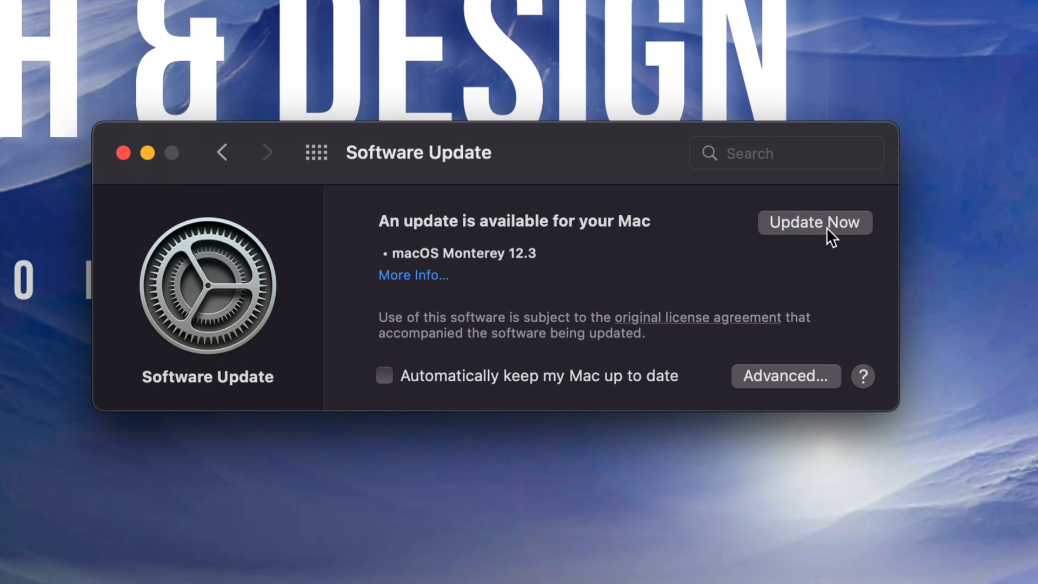
# Start the macOS Monterey 12.3 update and agree to its software license agreement.
pyautogui.click(815, 221)
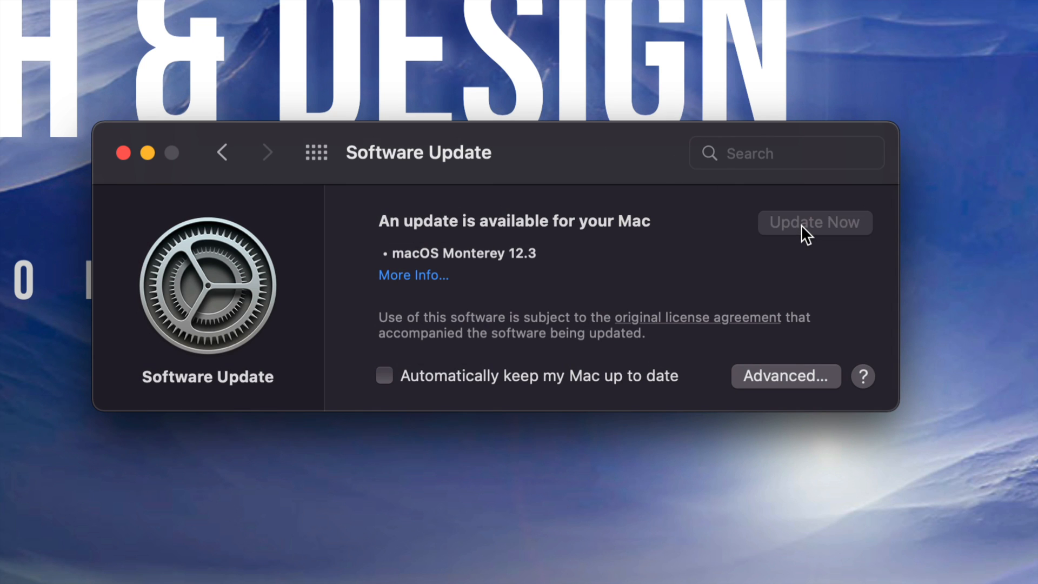
pyautogui.click(815, 222)
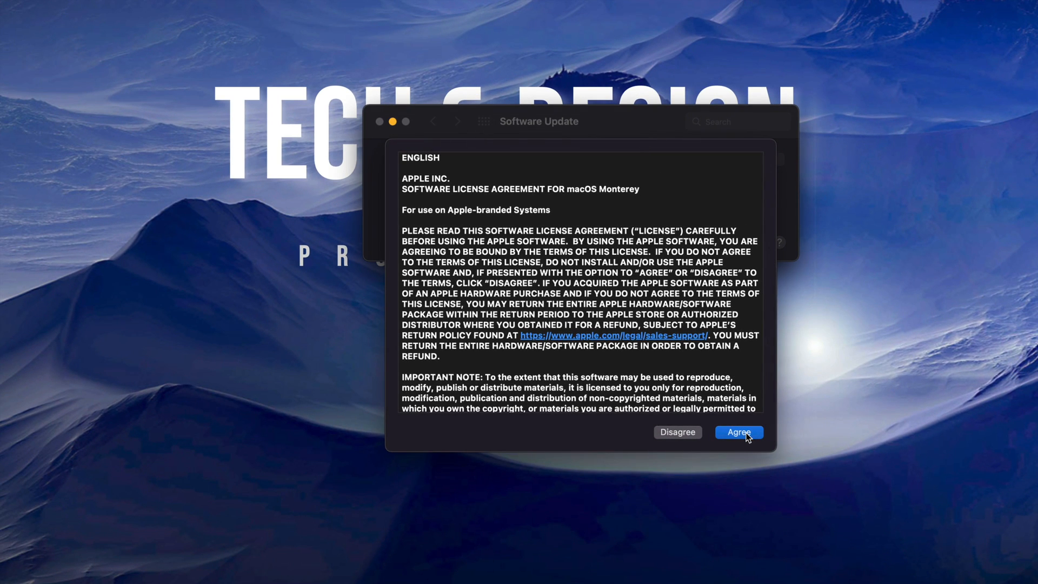
pyautogui.click(739, 433)
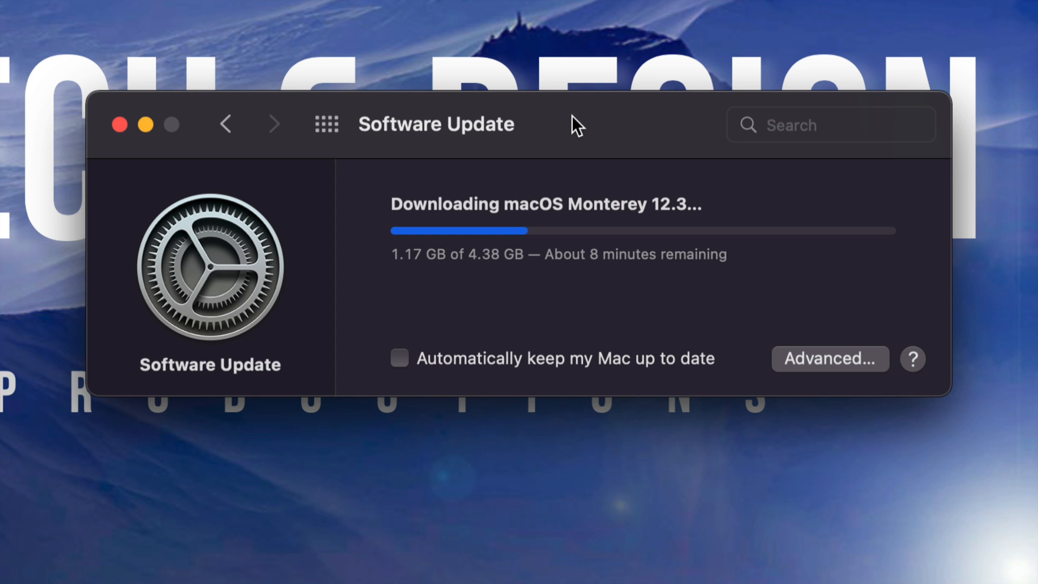
pyautogui.moveTo(572, 163)
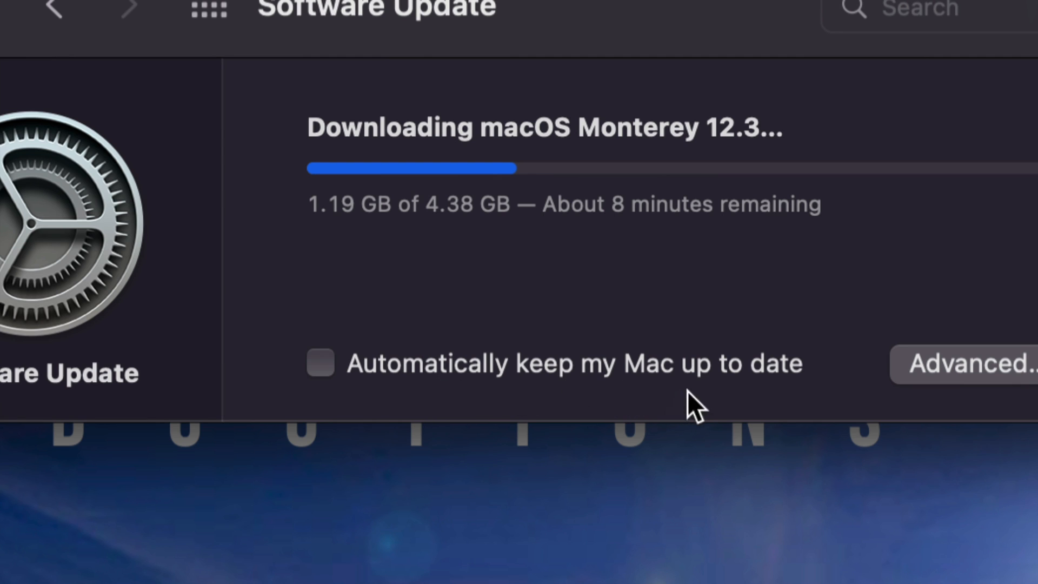
pyautogui.moveTo(504, 315)
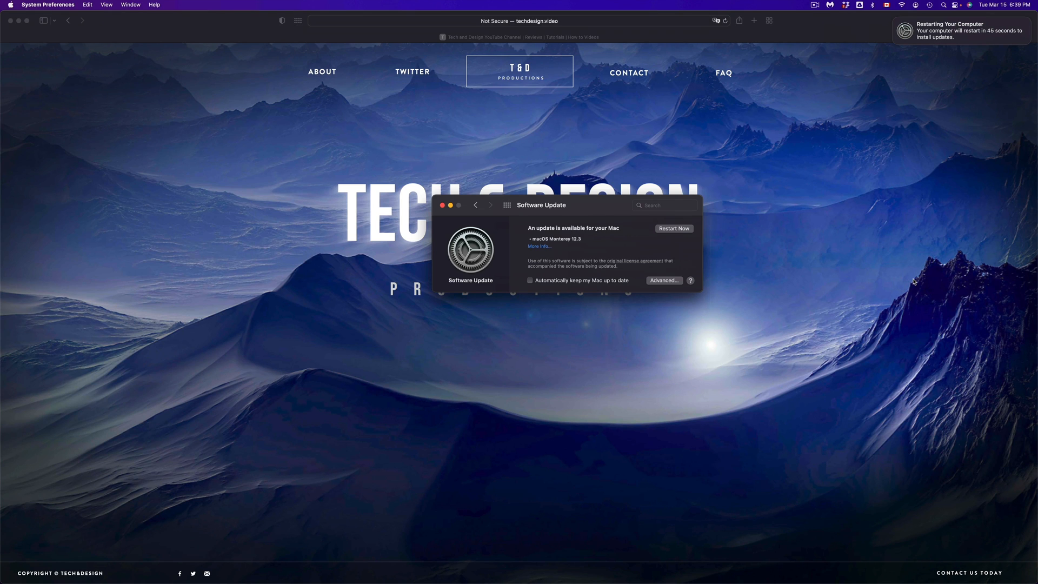
pyautogui.moveTo(1008, 172)
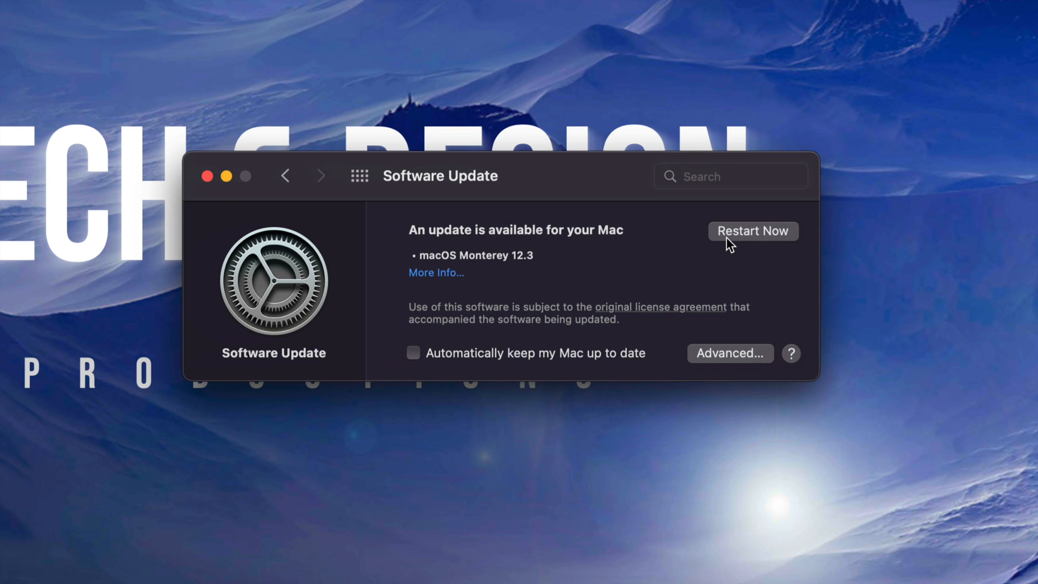
# Restart the Mac to install macOS Monterey 12.3.
pyautogui.click(752, 231)
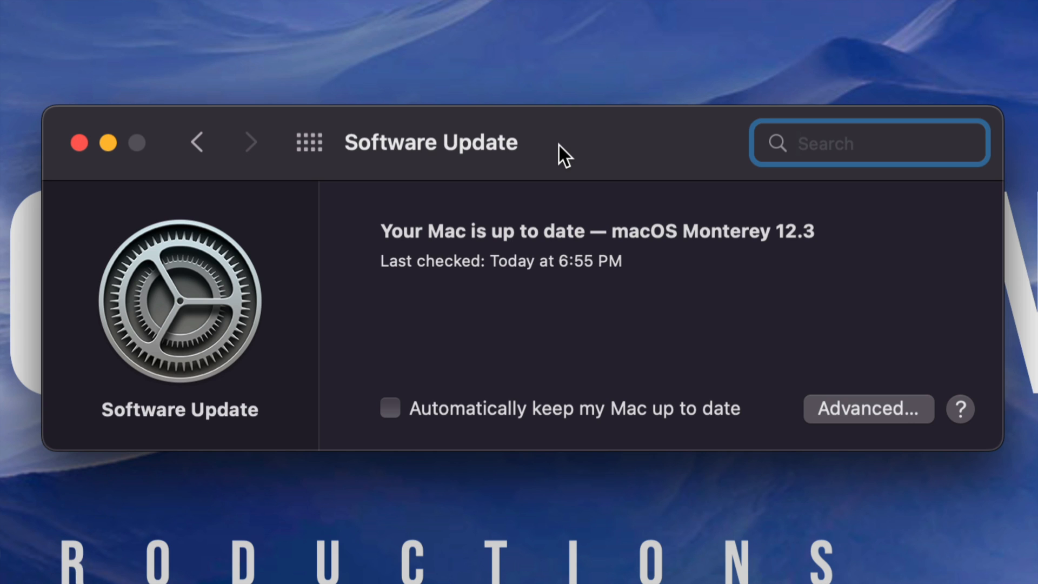
pyautogui.moveTo(109, 142)
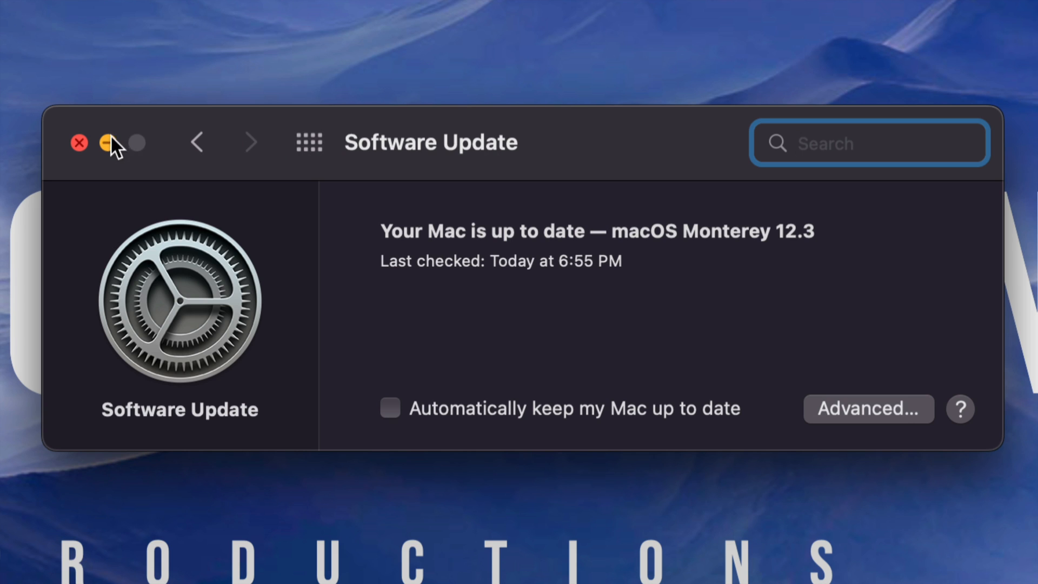